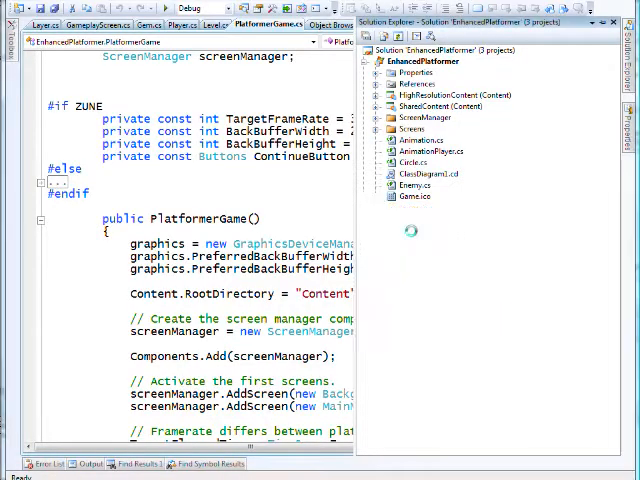
Open Layer.cs to view the Layer class, then switch to Level.cs.
left_click(29, 24)
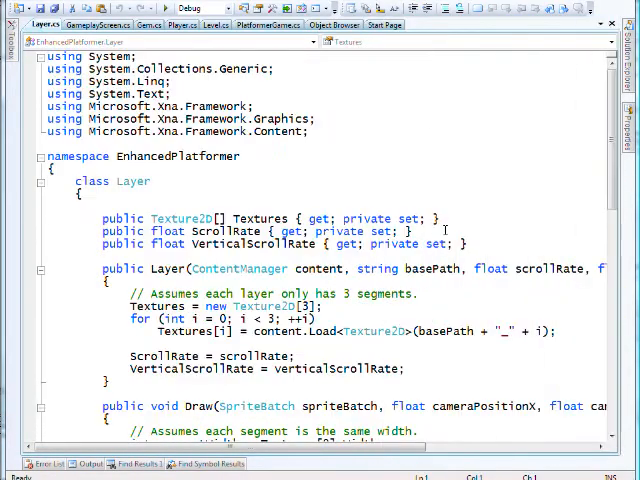
double_click(133, 181)
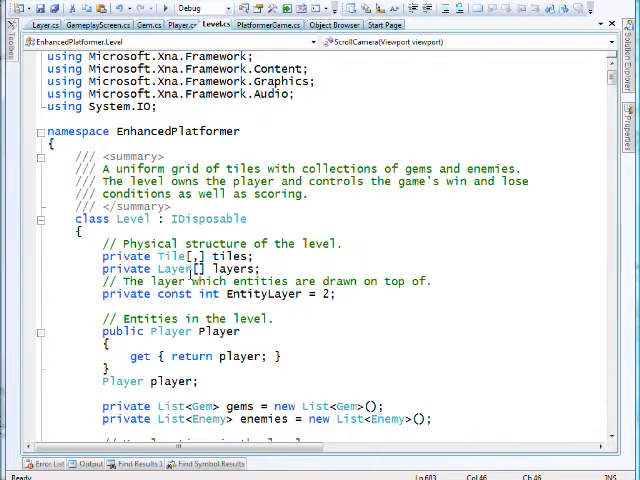
Highlight the Level layers array field, then scroll to the Draw(GameTime, SpriteBatch) method.
double_click(180, 268)
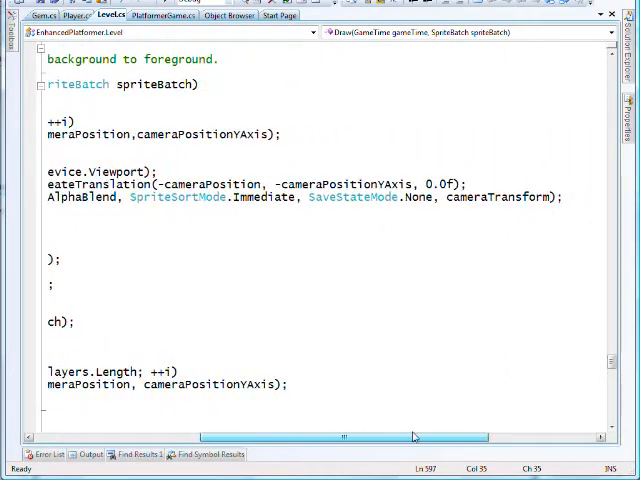
scroll("left", 3)
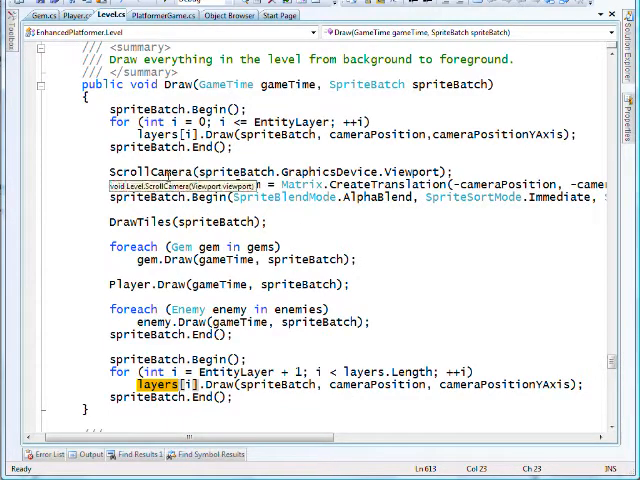
Go to ScrollCamera's definition and scroll through its camera code.
right_click(150, 171)
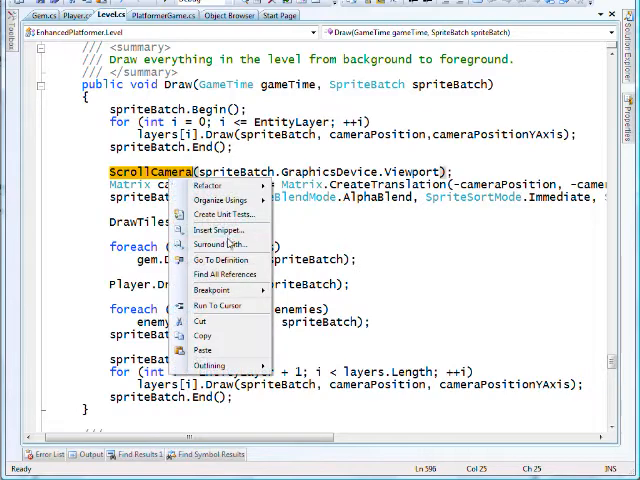
left_click(221, 259)
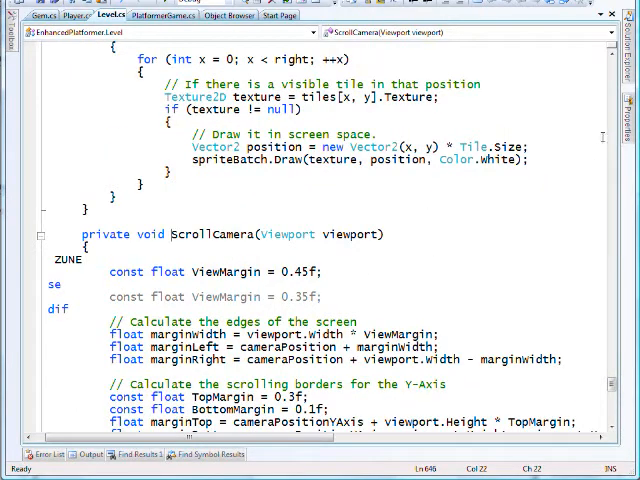
scroll("down", 3)
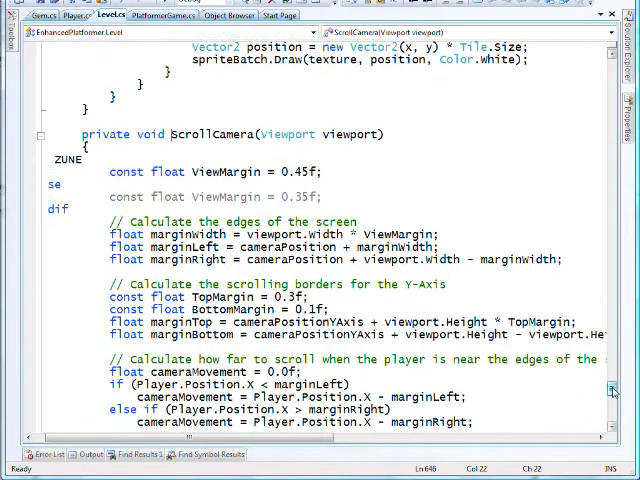
scroll("down", 3)
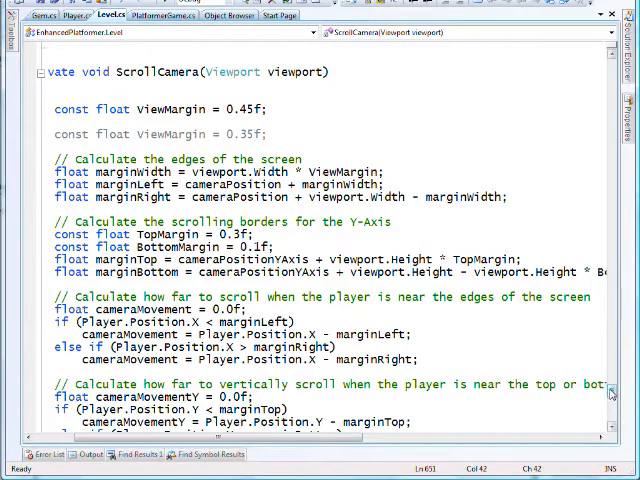
scroll("down", 3)
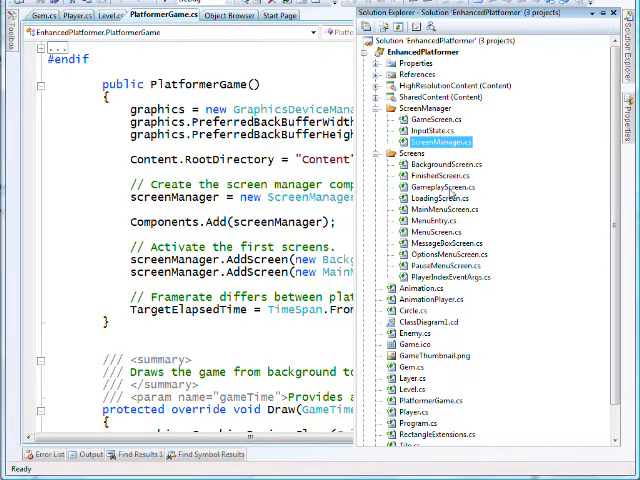
Return to PlatformerGame.cs and scroll over the constructor's AddScreen calls.
left_click(437, 187)
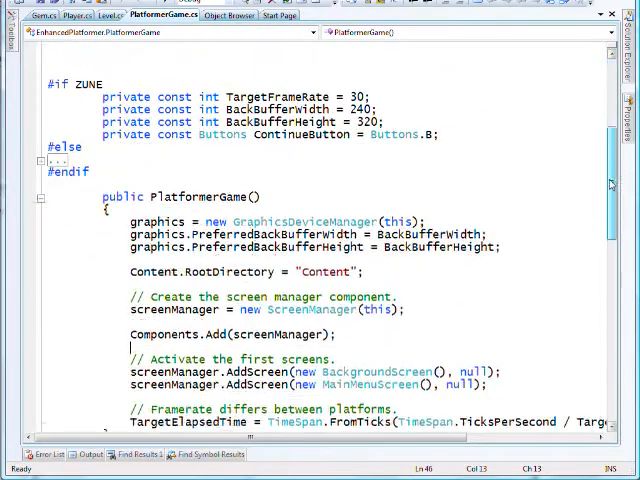
scroll("down", 3)
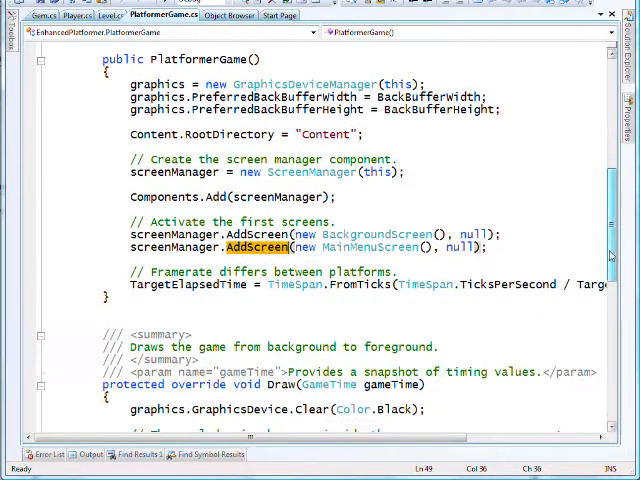
scroll("up", 3)
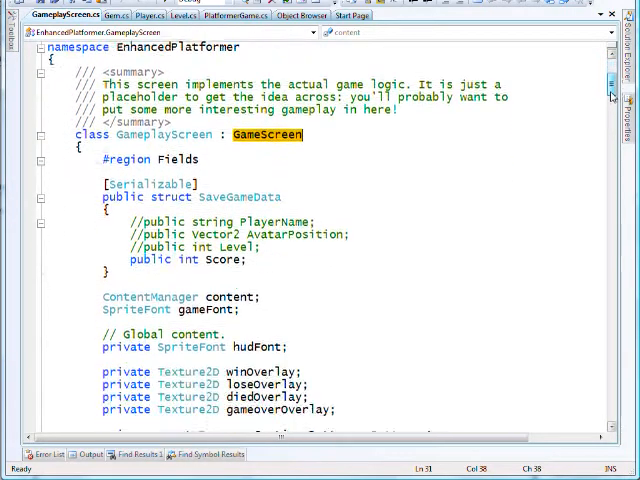
Scroll past LoadContent, LoadNextLevel and Update to HandleInput, highlighting the FinishedScreen AddScreen call.
scroll("down", 3)
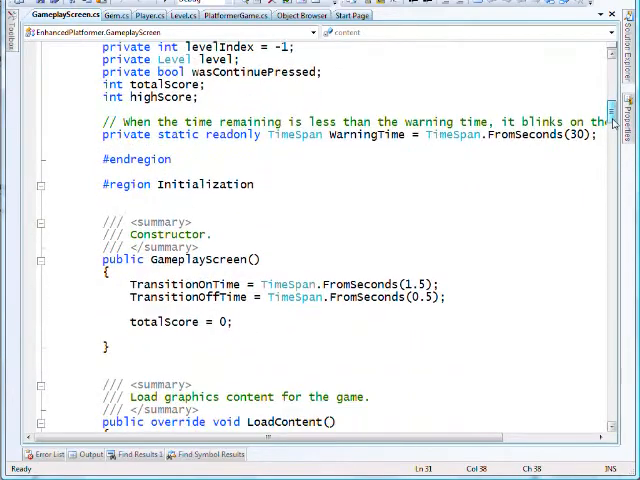
scroll("down", 3)
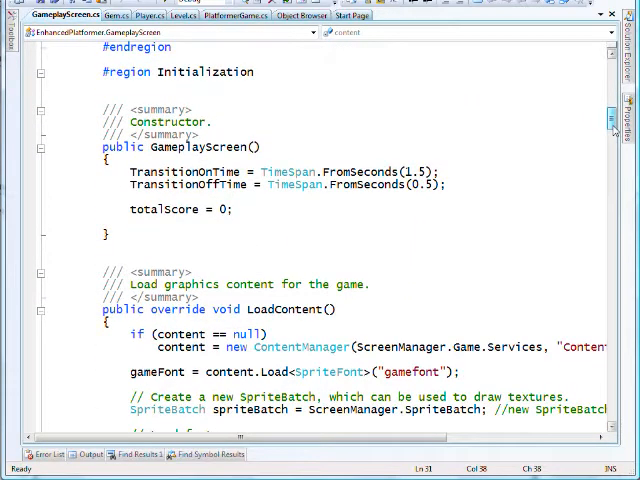
scroll("down", 3)
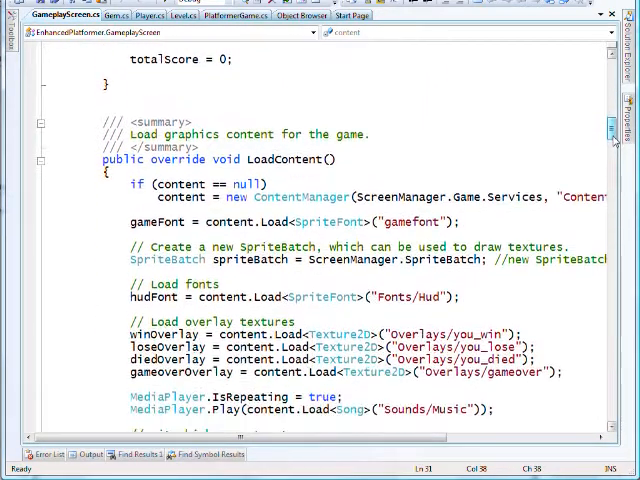
scroll("down", 3)
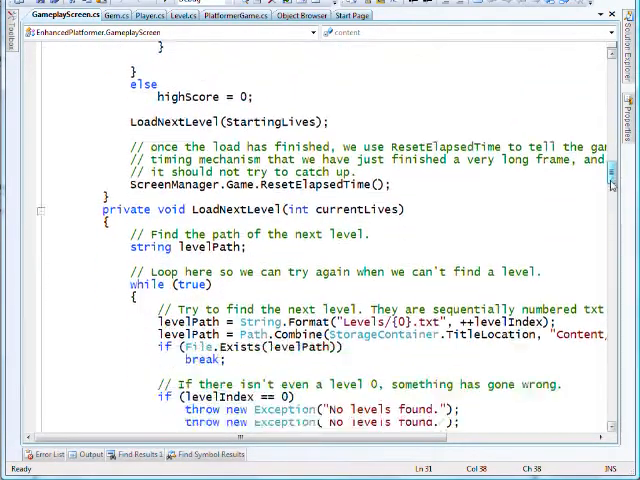
scroll("down", 3)
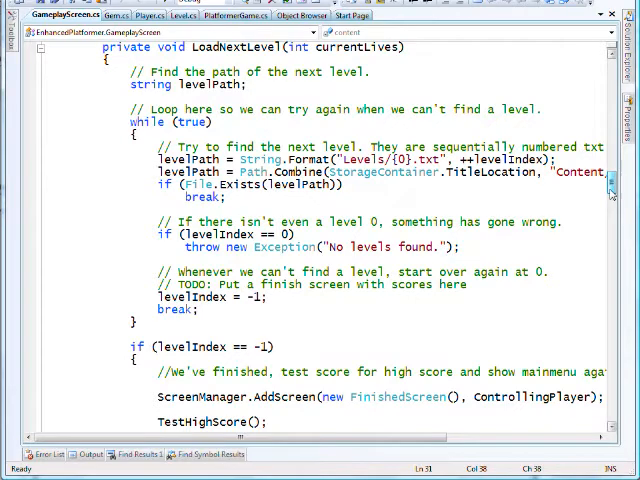
scroll("down", 3)
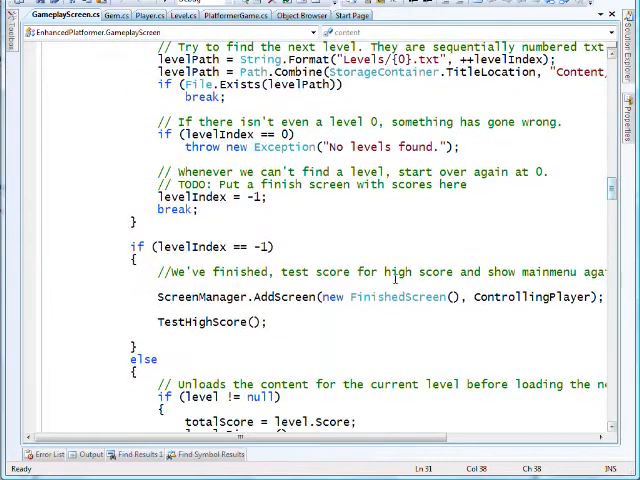
double_click(285, 297)
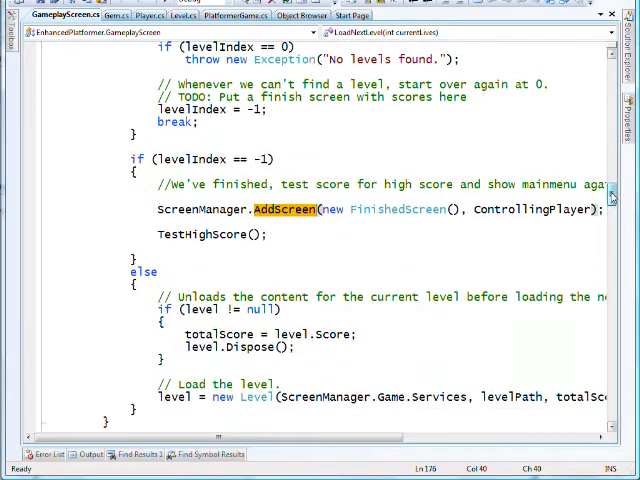
scroll("down", 3)
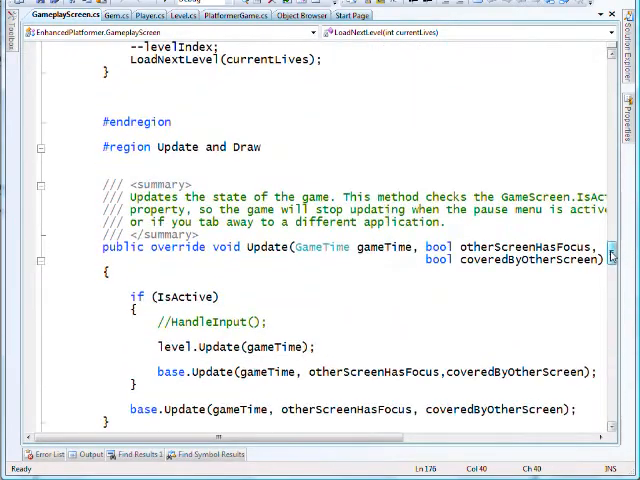
scroll("down", 3)
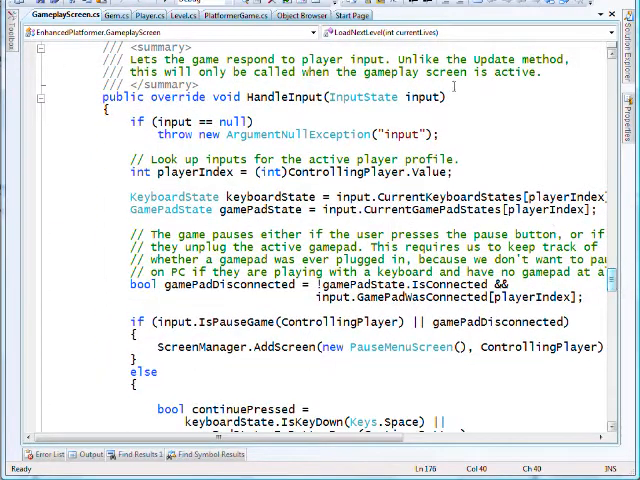
Scroll to GameplayScreen's Draw method and highlight the ScreenManager.SpriteBatch reference.
double_click(424, 97)
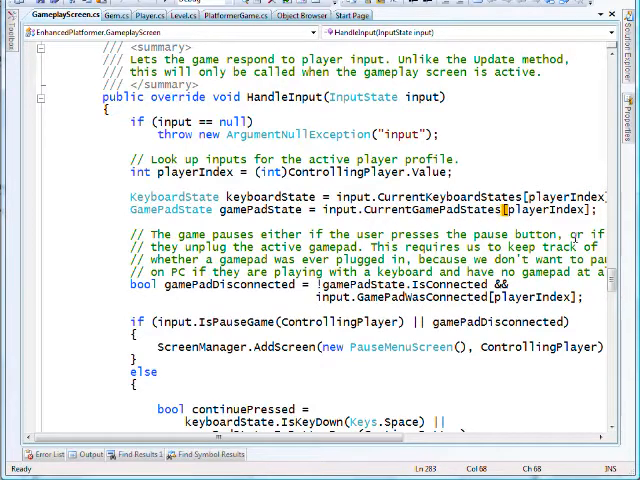
scroll("down", 3)
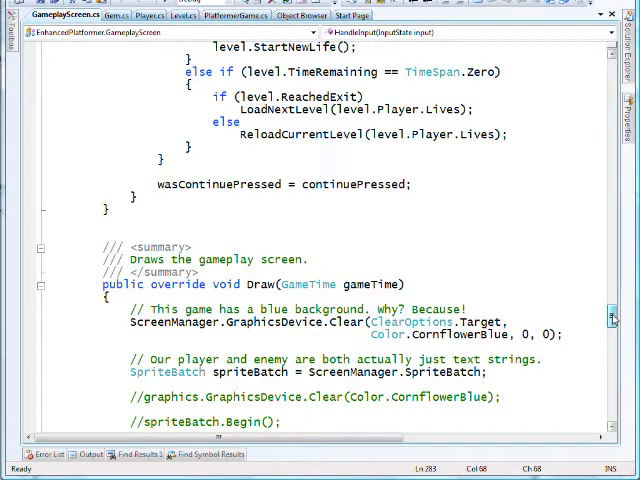
scroll("down", 3)
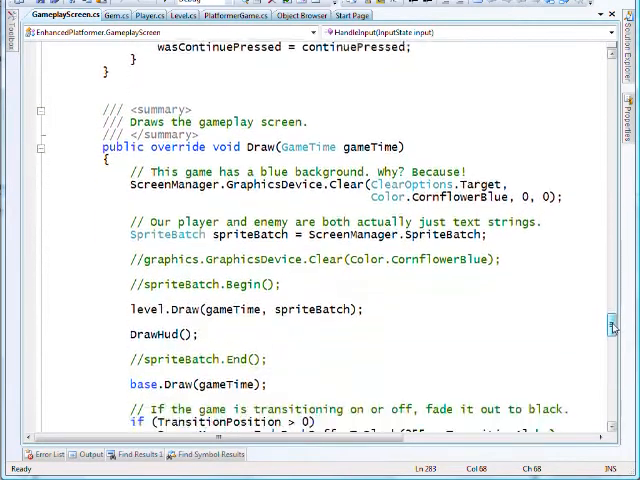
scroll("down", 3)
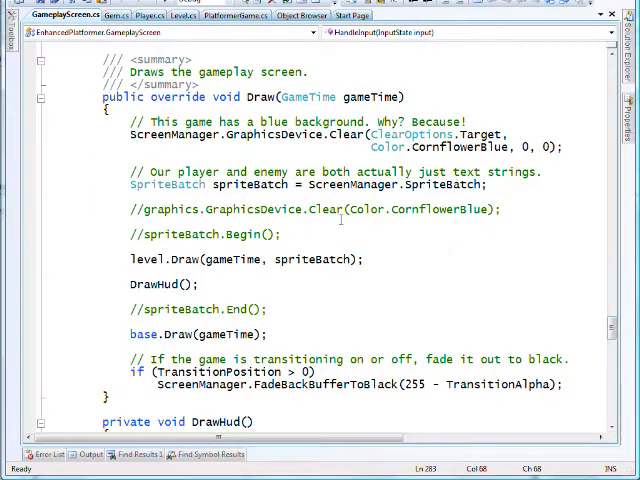
double_click(460, 185)
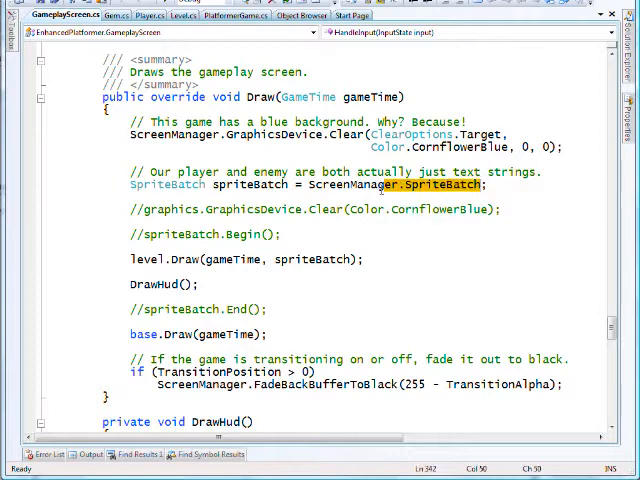
double_click(345, 185)
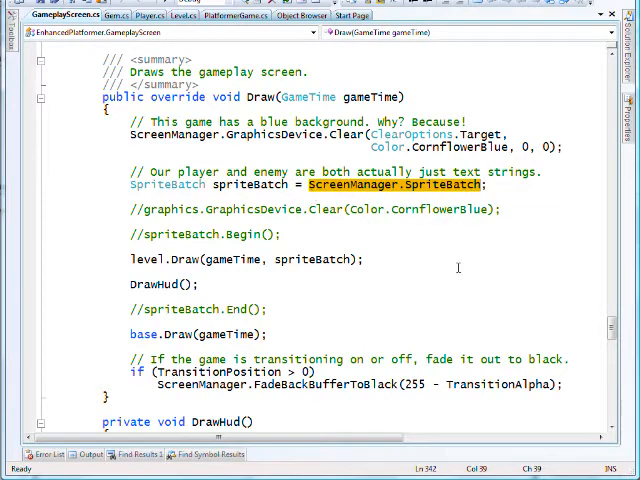